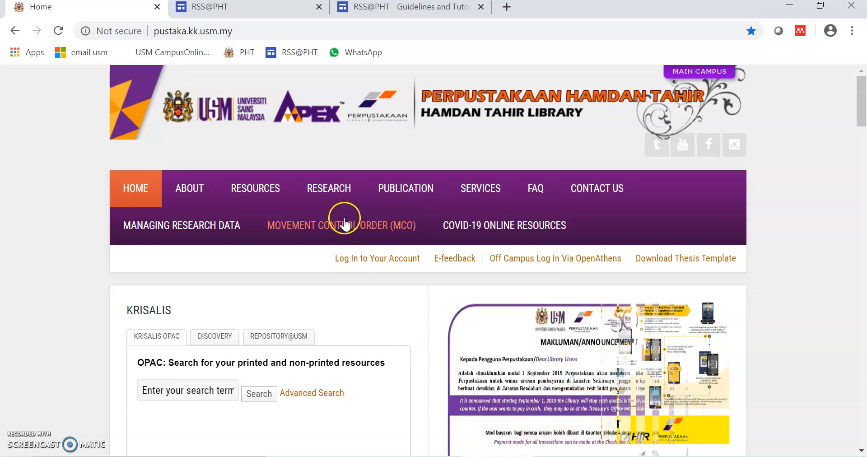
{"action": "left_click", "coordinate": [329, 188]}
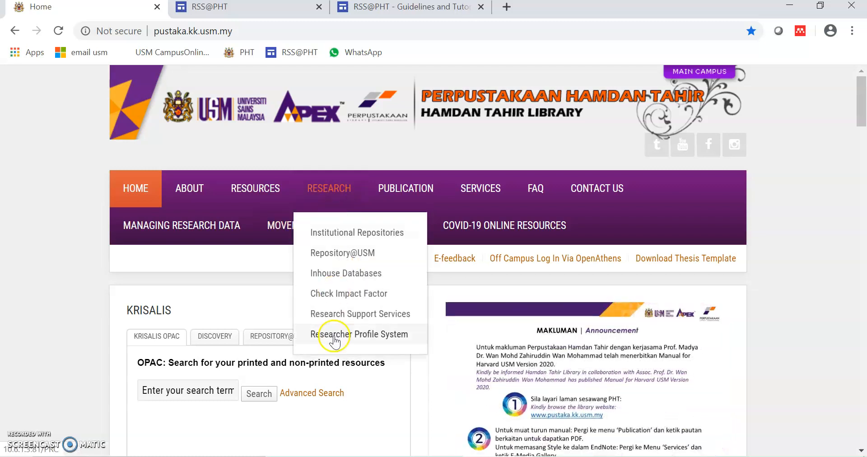
{"action": "mouse_move", "coordinate": [360, 314]}
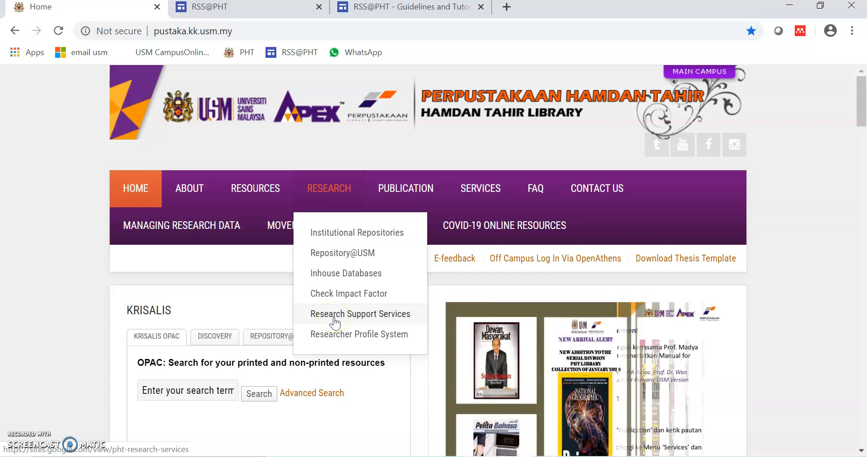
{"action": "left_click", "coordinate": [361, 313]}
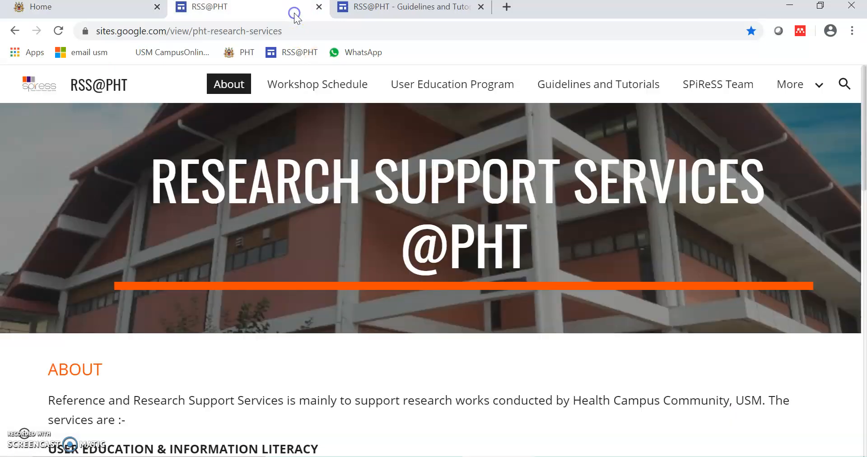
{"action": "mouse_move", "coordinate": [340, 360]}
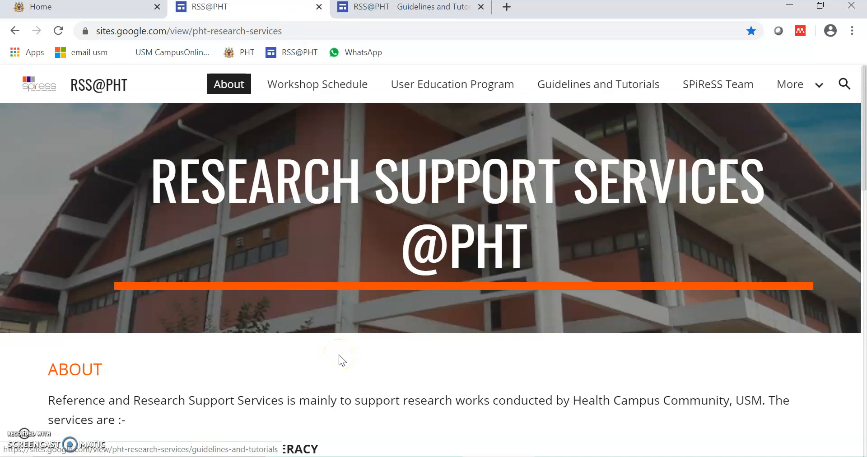
{"action": "mouse_move", "coordinate": [582, 84]}
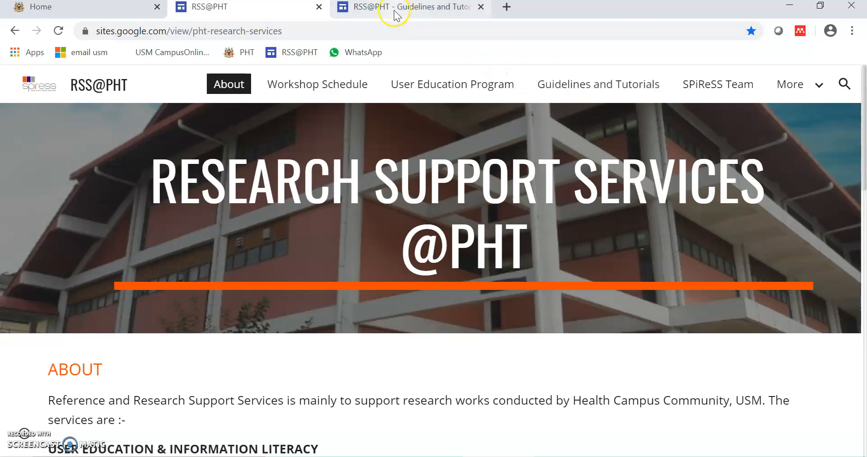
Copy the csl.mendeley.com address of the USM HARVARD – PHT style from Guidelines and Tutorials
{"action": "left_click", "coordinate": [598, 84]}
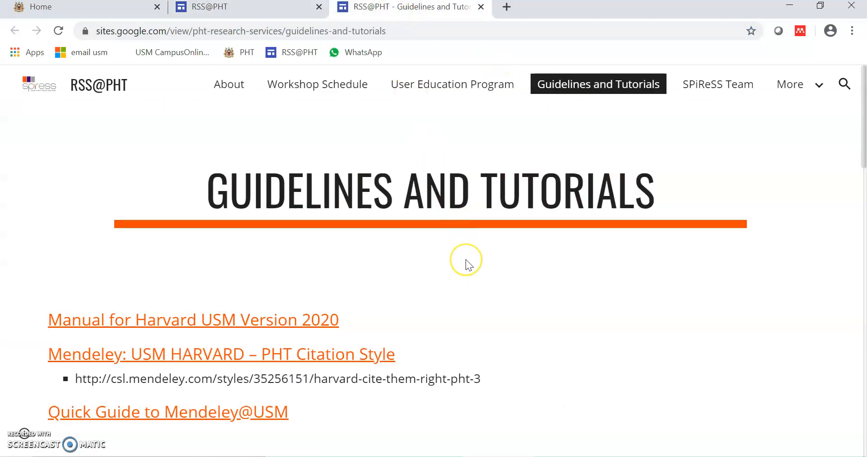
{"action": "mouse_move", "coordinate": [469, 264]}
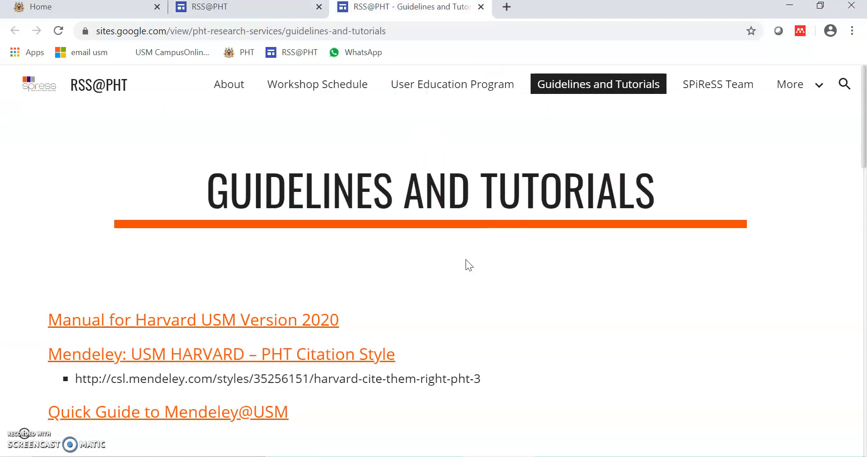
{"action": "mouse_move", "coordinate": [23, 360]}
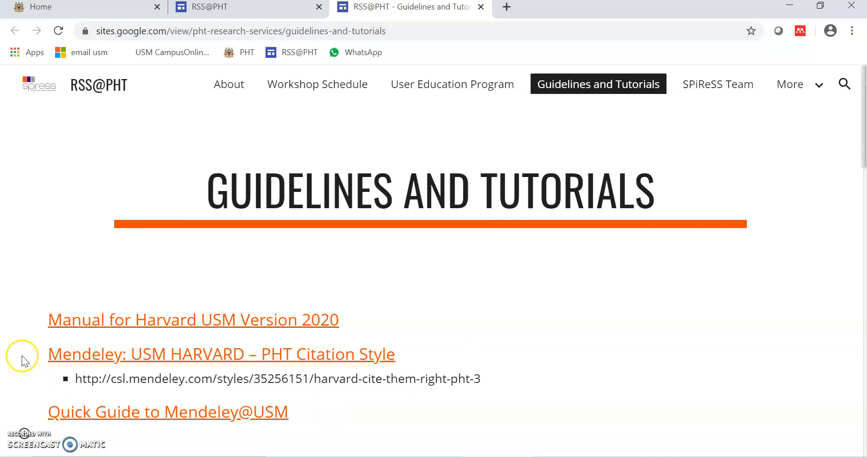
{"action": "mouse_move", "coordinate": [34, 359]}
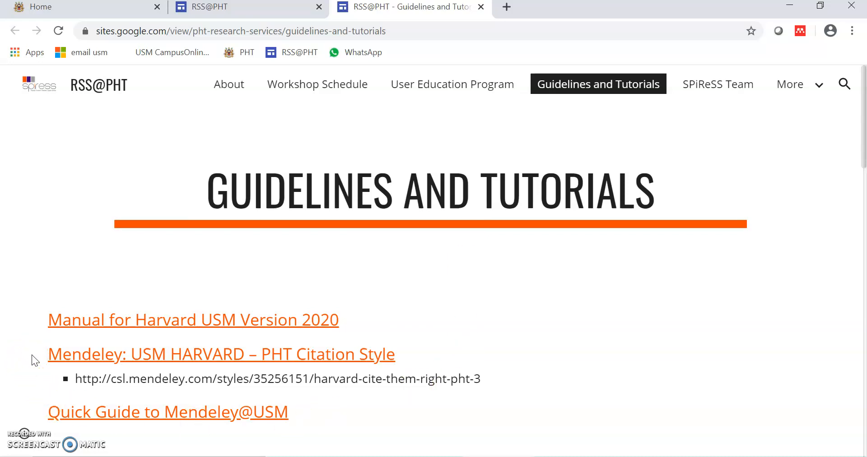
{"action": "mouse_move", "coordinate": [76, 379]}
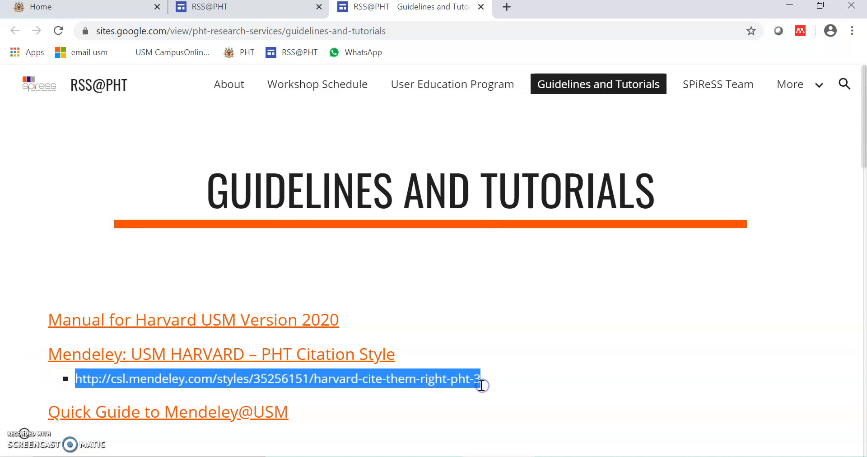
{"action": "right_click", "coordinate": [481, 384]}
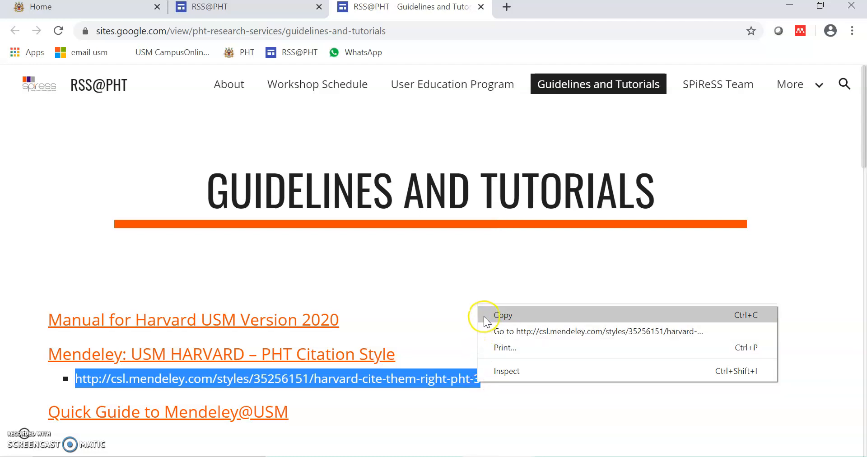
{"action": "left_click", "coordinate": [502, 315]}
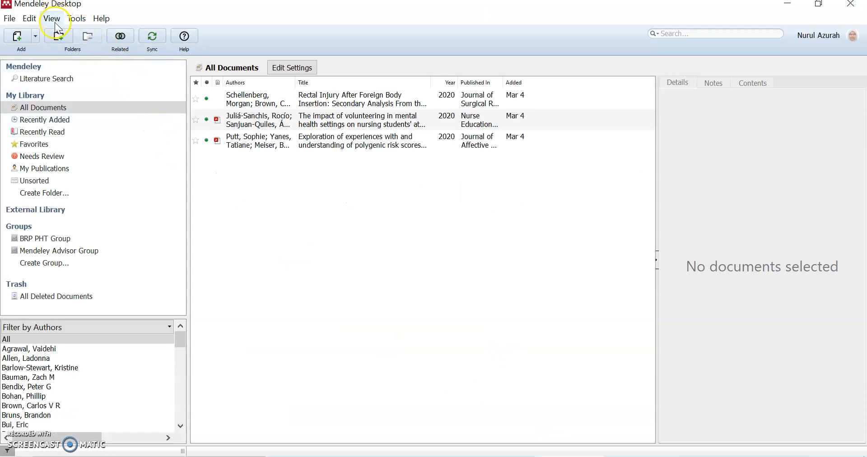
Reach the Citation Styles manager via View > Citation Style > More Styles
{"action": "left_click", "coordinate": [51, 19]}
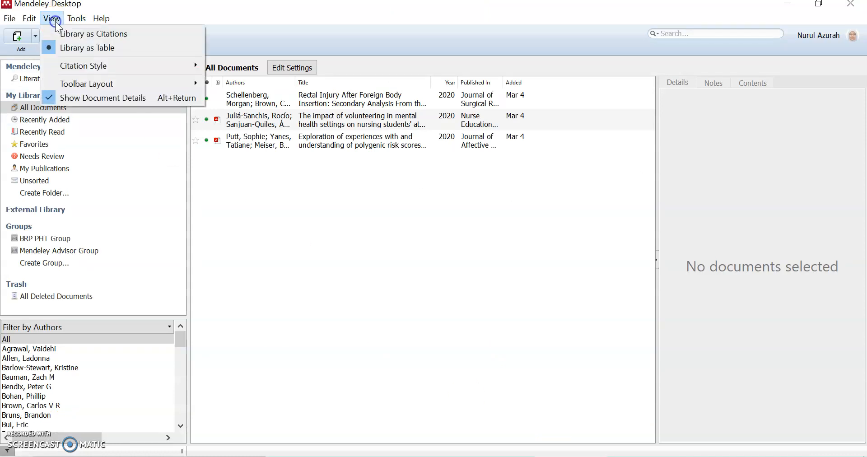
{"action": "mouse_move", "coordinate": [83, 65]}
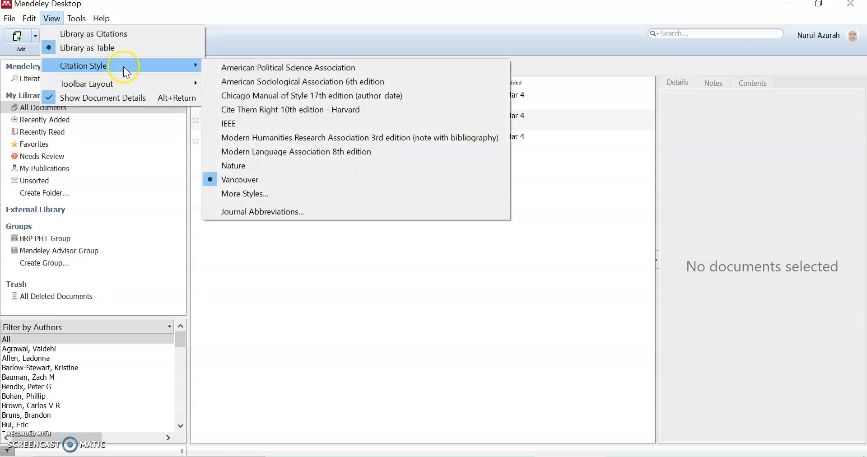
{"action": "mouse_move", "coordinate": [244, 193]}
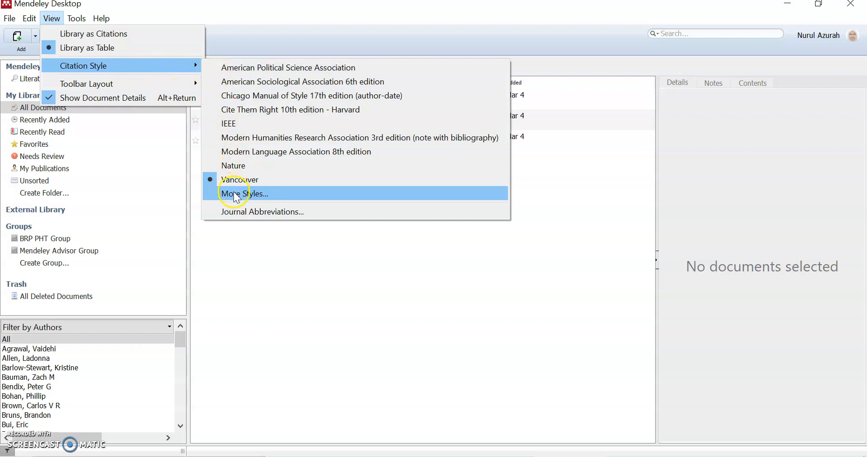
{"action": "mouse_move", "coordinate": [236, 195]}
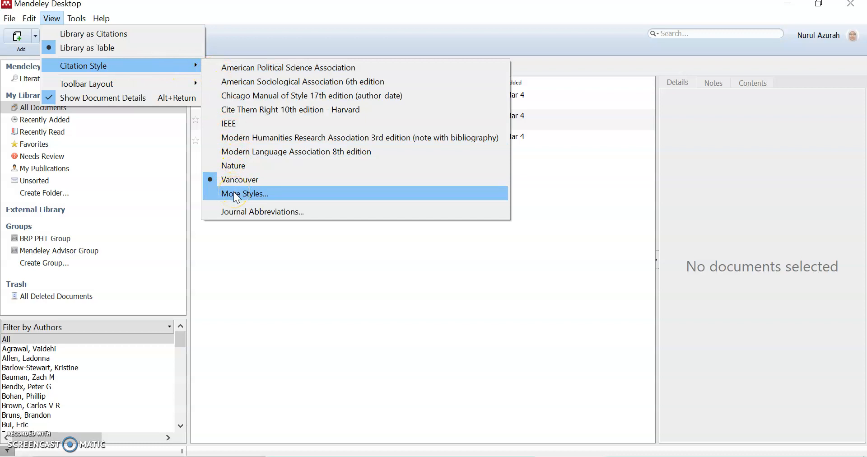
{"action": "left_click", "coordinate": [245, 193]}
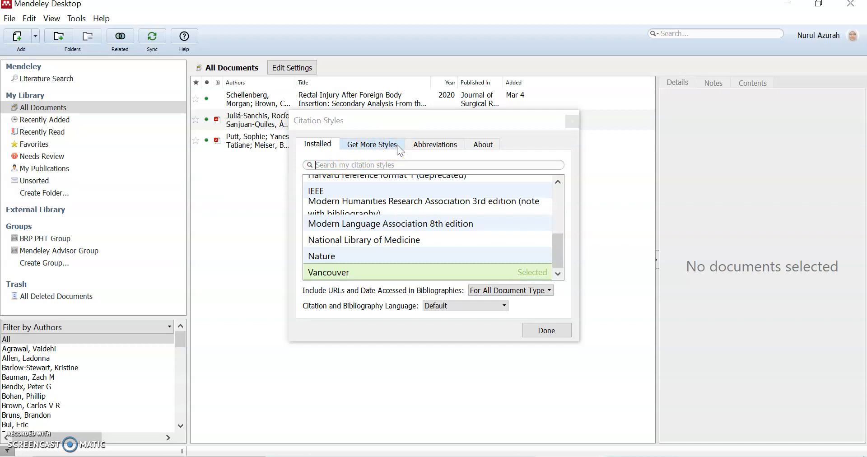
Download the USM Harvard - PHT style from the pasted address under Get More Styles and finish
{"action": "left_click", "coordinate": [371, 145]}
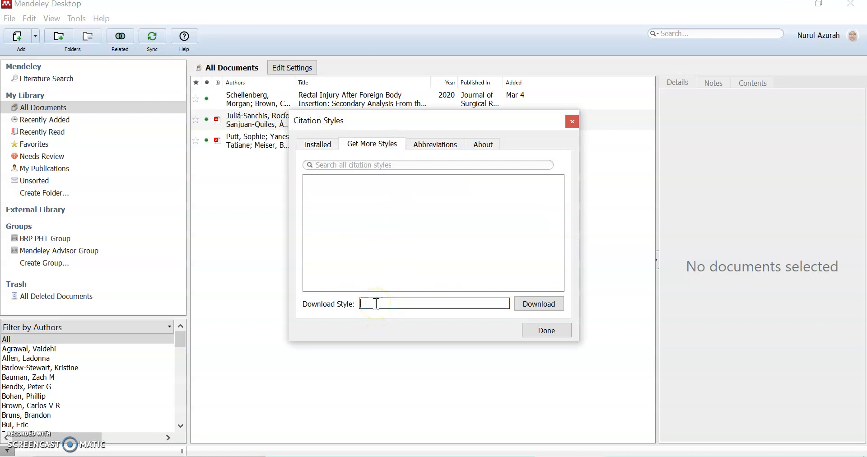
{"action": "right_click", "coordinate": [378, 304]}
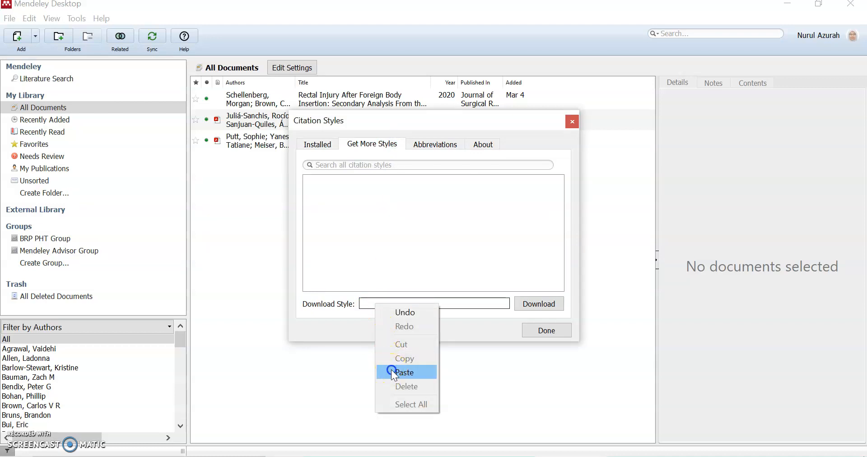
{"action": "left_click", "coordinate": [404, 372]}
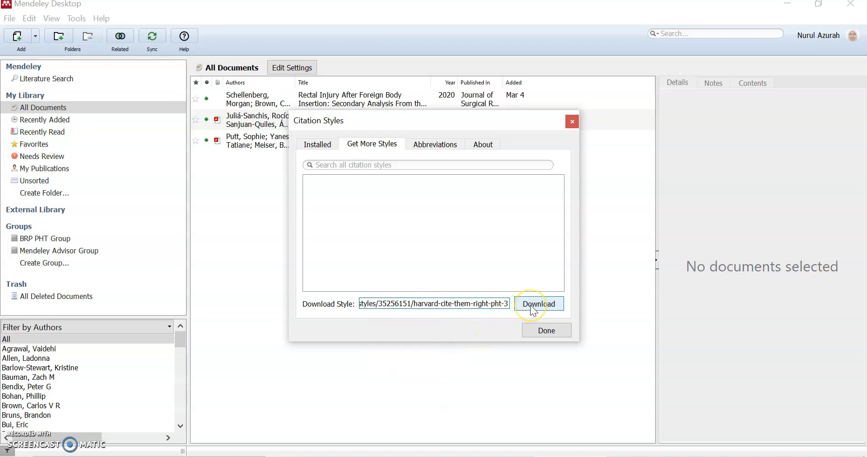
{"action": "left_click", "coordinate": [538, 303]}
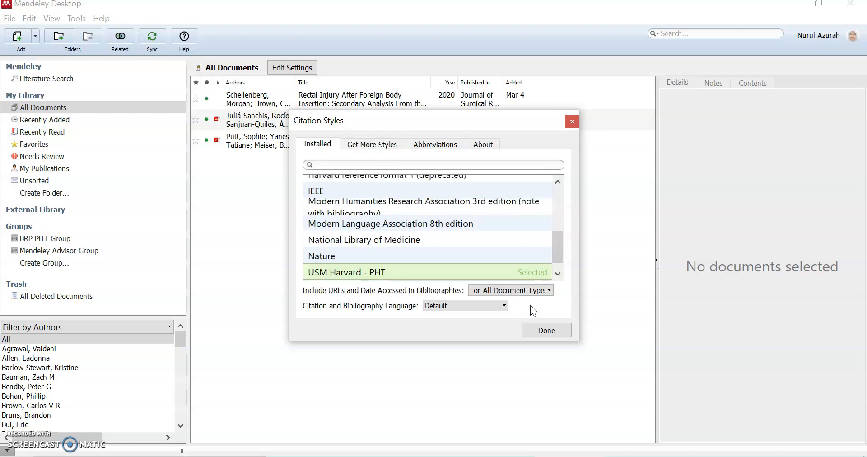
{"action": "mouse_move", "coordinate": [315, 279]}
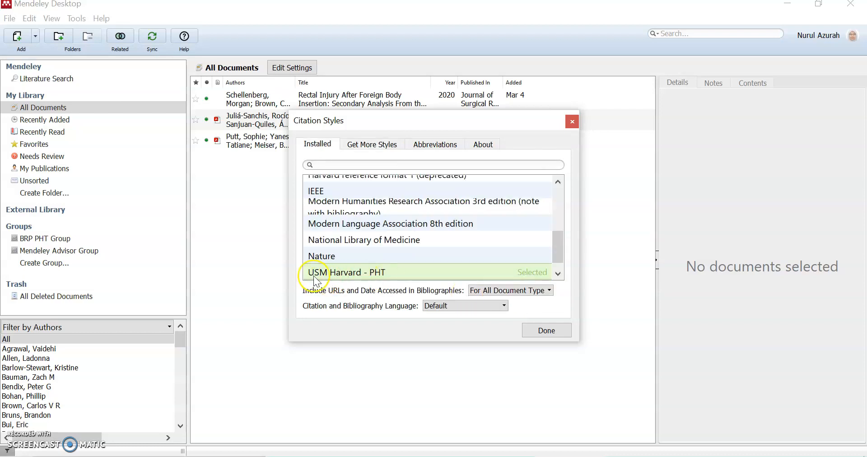
{"action": "mouse_move", "coordinate": [395, 279]}
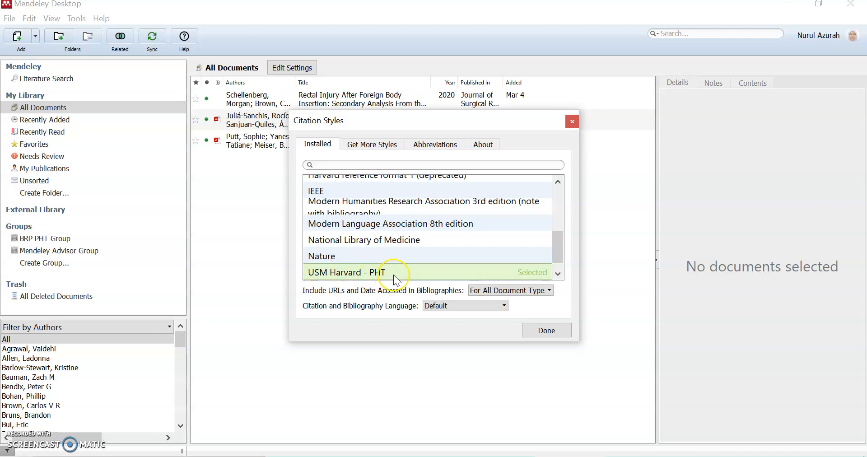
{"action": "mouse_move", "coordinate": [545, 320]}
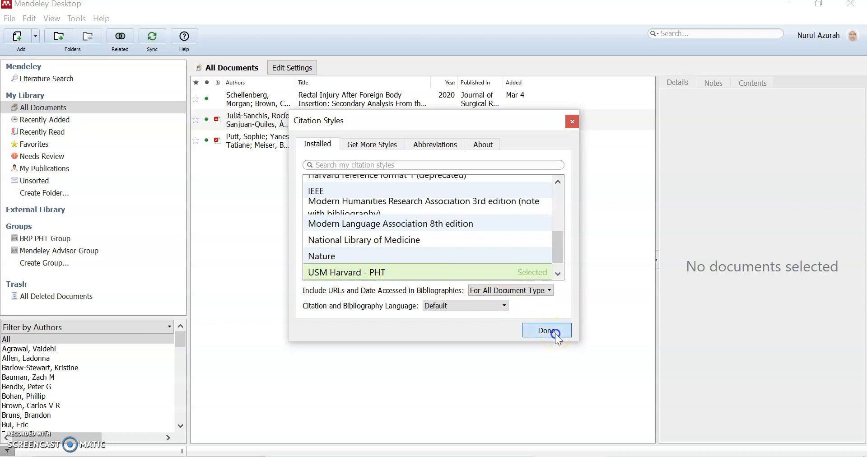
{"action": "left_click", "coordinate": [545, 331]}
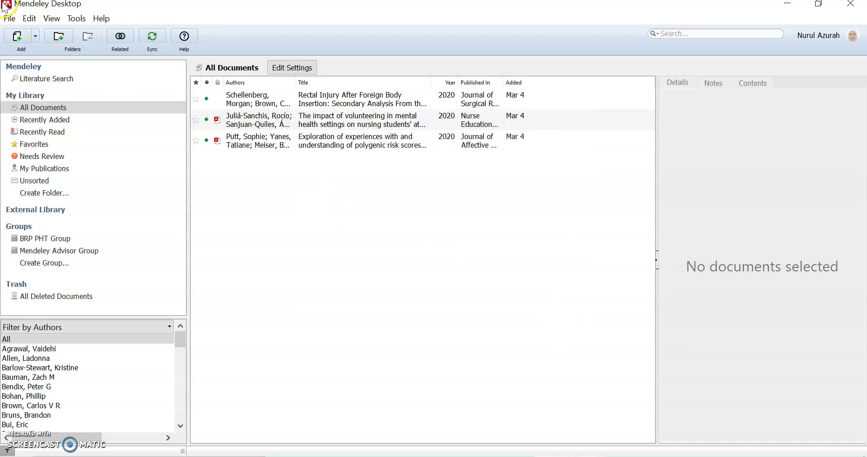
Check under View > Citation Style that USM Harvard - PHT is ticked
{"action": "left_click", "coordinate": [50, 18]}
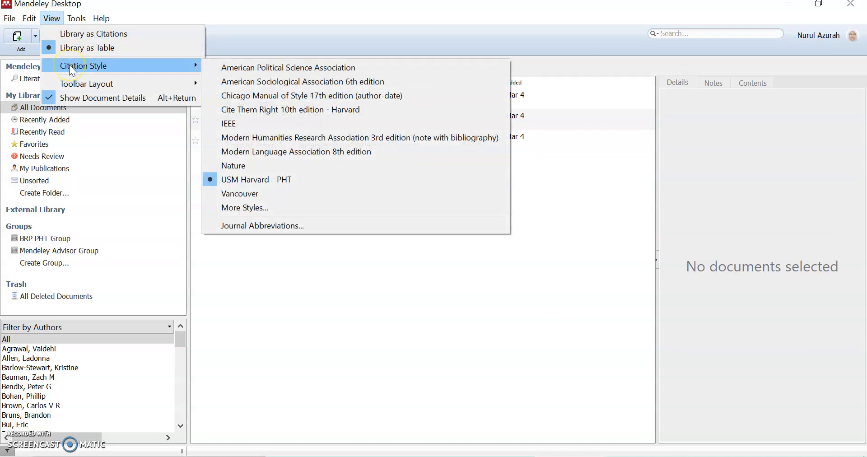
{"action": "mouse_move", "coordinate": [279, 182]}
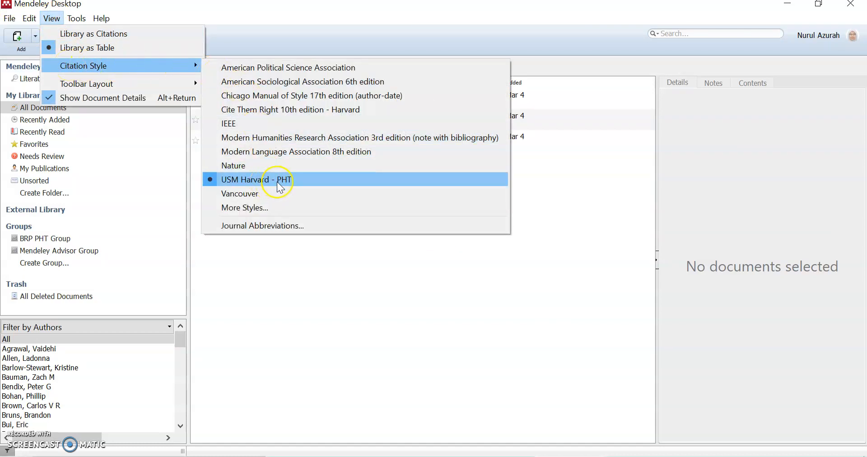
{"action": "mouse_move", "coordinate": [309, 186]}
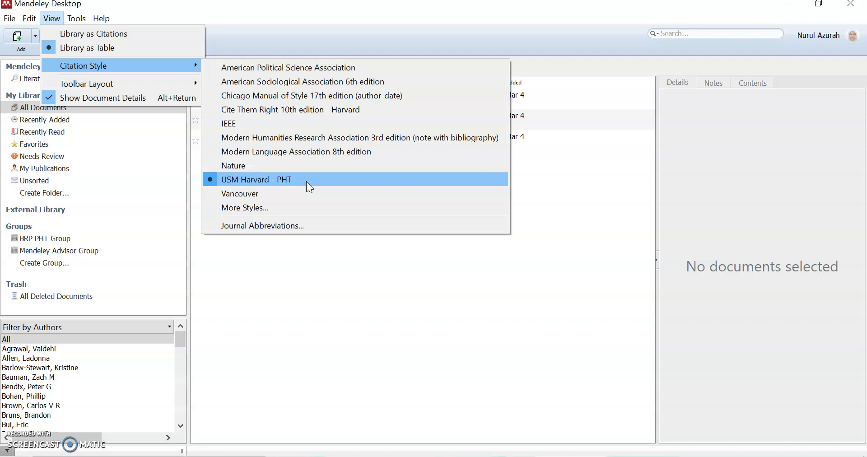
{"action": "mouse_move", "coordinate": [385, 255]}
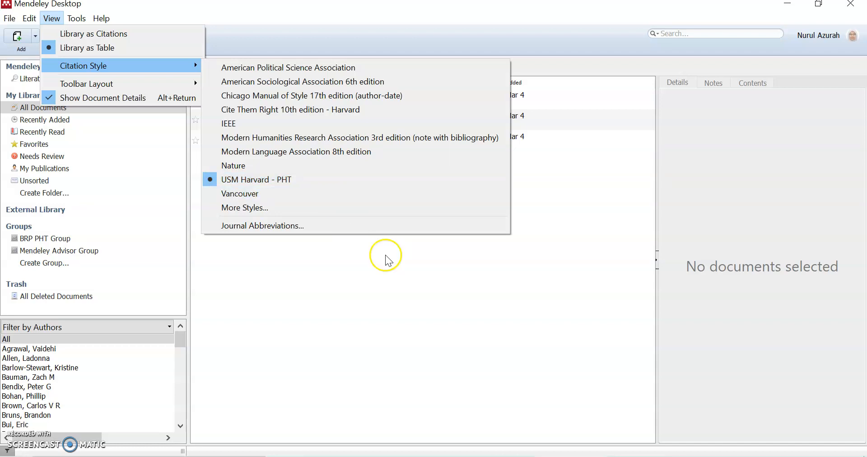